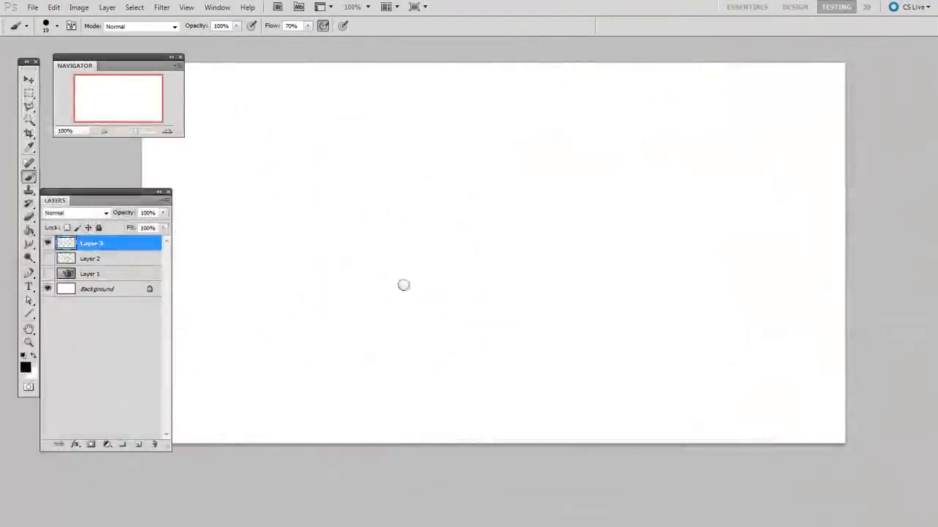
{"action": "mouse_move", "coordinate": [264, 195]}
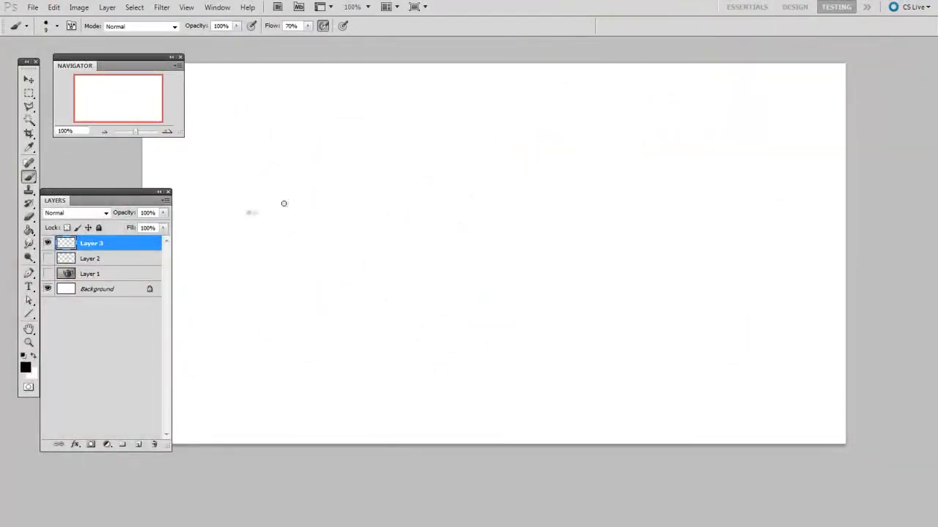
- Paint a long dark dabbed horizontal stroke across the upper canvas from left to right edge
{"action": "left_click_drag", "start_coordinate": [252, 212], "coordinate": [304, 211]}
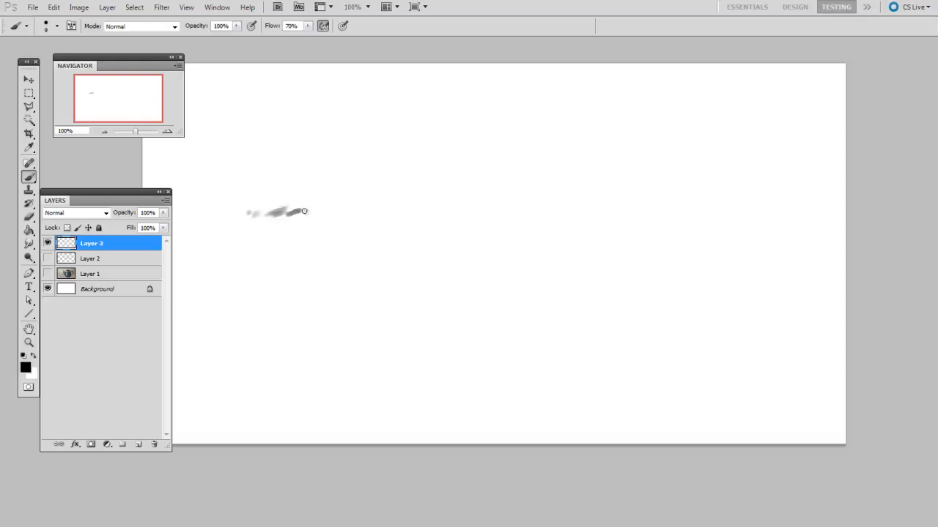
{"action": "left_click_drag", "start_coordinate": [304, 211], "coordinate": [393, 211]}
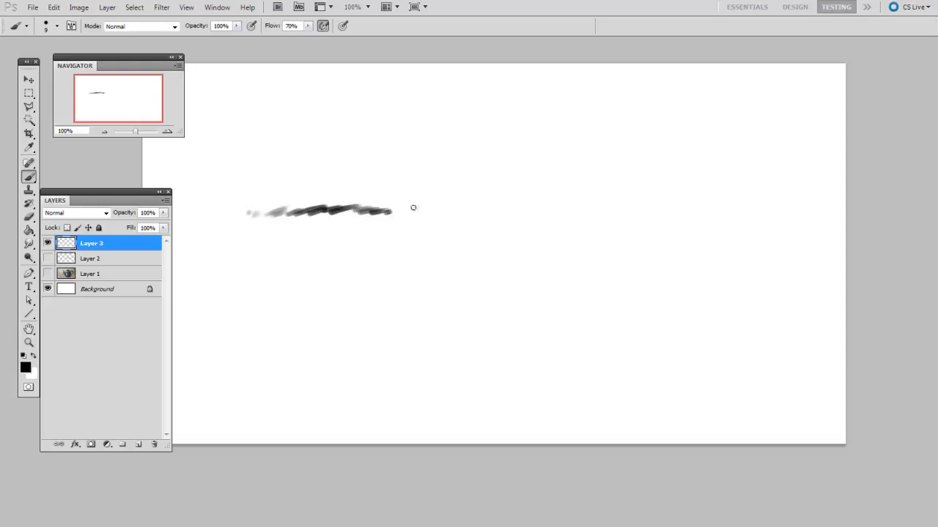
{"action": "left_click_drag", "start_coordinate": [393, 211], "coordinate": [498, 211]}
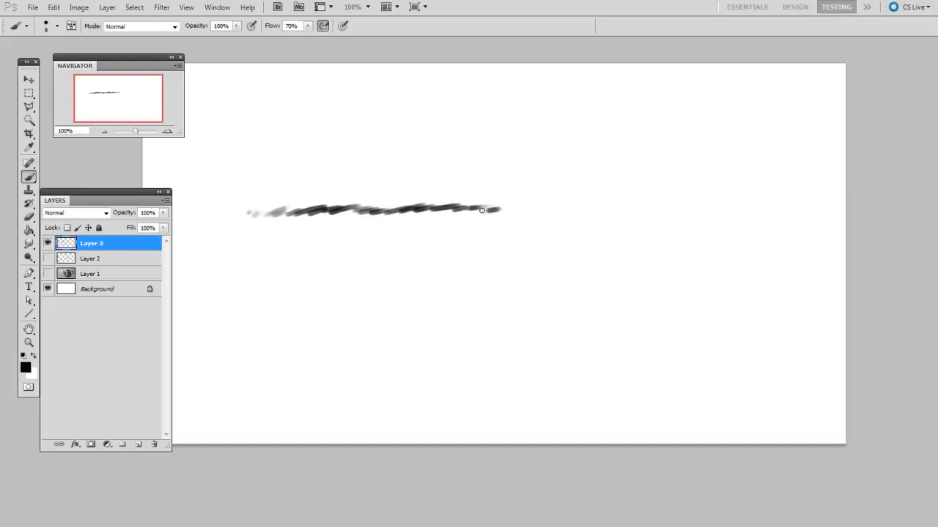
{"action": "left_click_drag", "start_coordinate": [480, 211], "coordinate": [580, 205]}
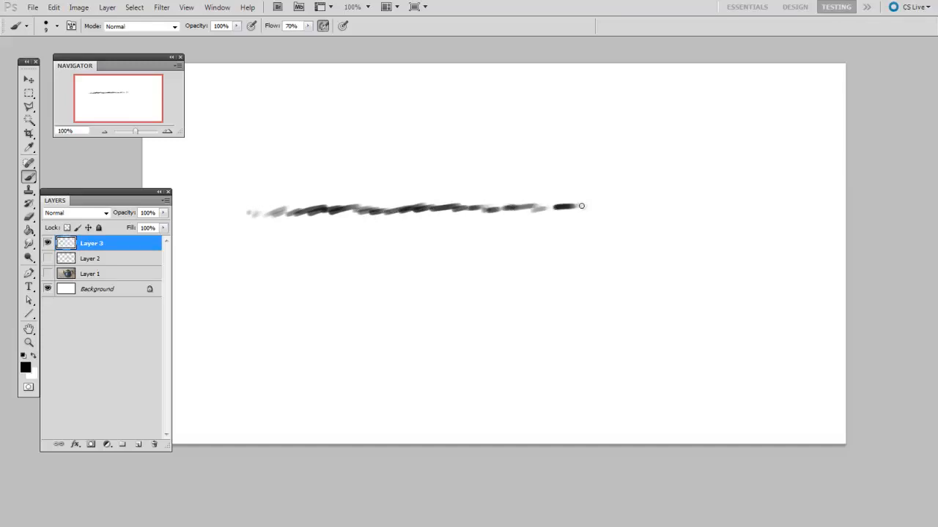
{"action": "left_click_drag", "start_coordinate": [564, 206], "coordinate": [618, 203]}
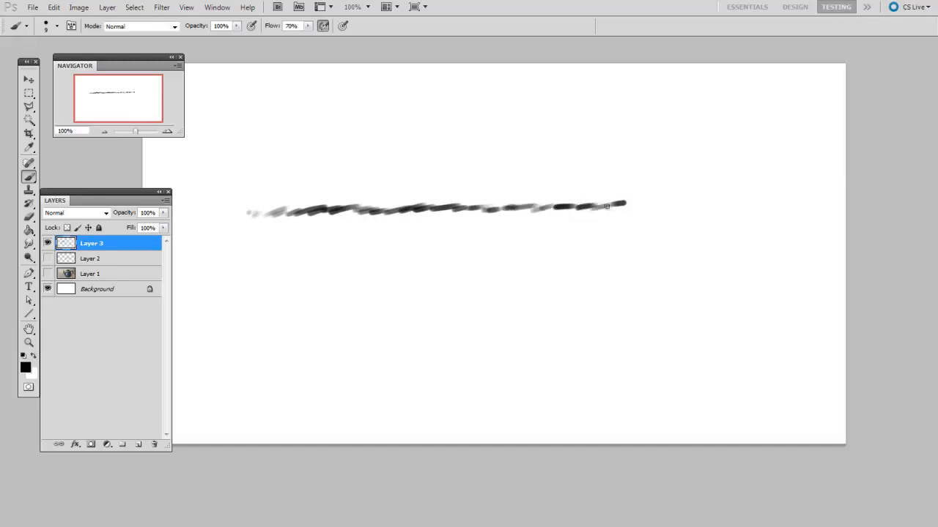
{"action": "left_click_drag", "start_coordinate": [623, 205], "coordinate": [673, 210]}
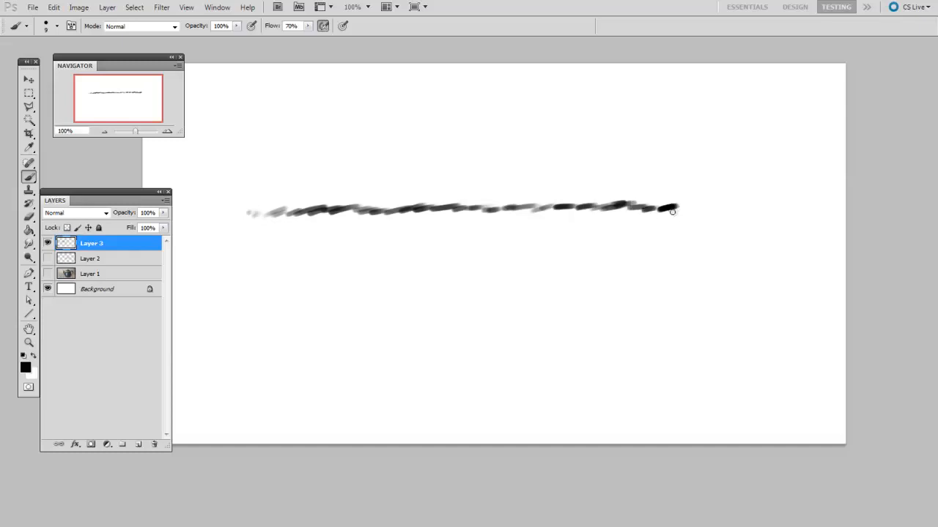
{"action": "left_click_drag", "start_coordinate": [652, 208], "coordinate": [718, 208]}
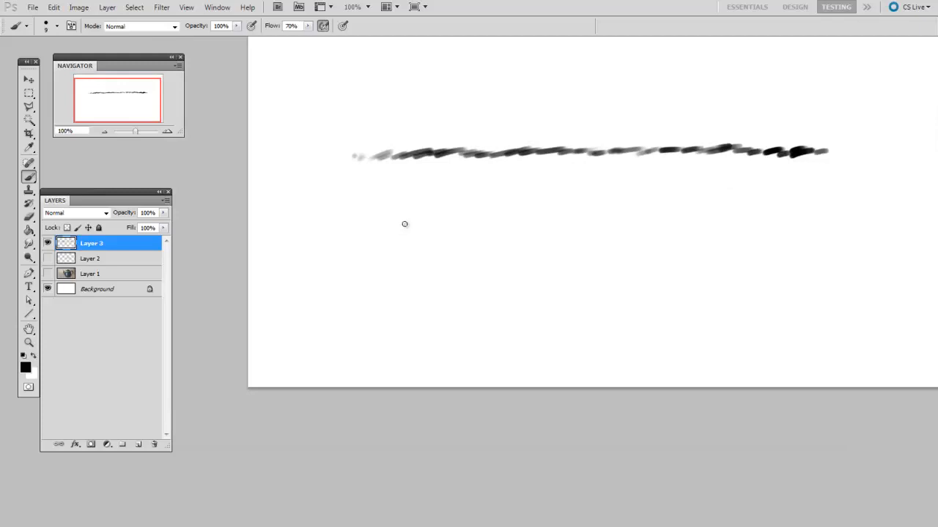
- Paint a smooth tapered dark line just below the first textured stroke
{"action": "left_click_drag", "start_coordinate": [359, 230], "coordinate": [864, 240]}
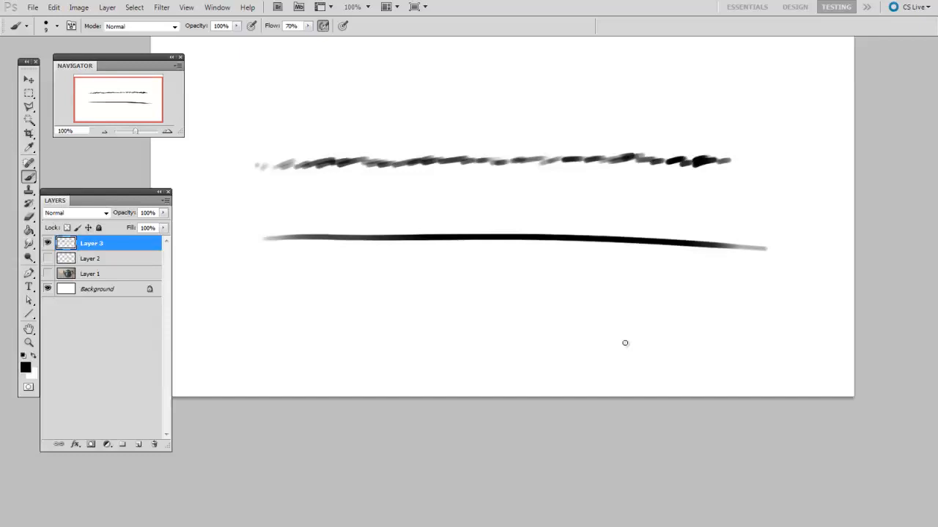
{"action": "mouse_move", "coordinate": [624, 343]}
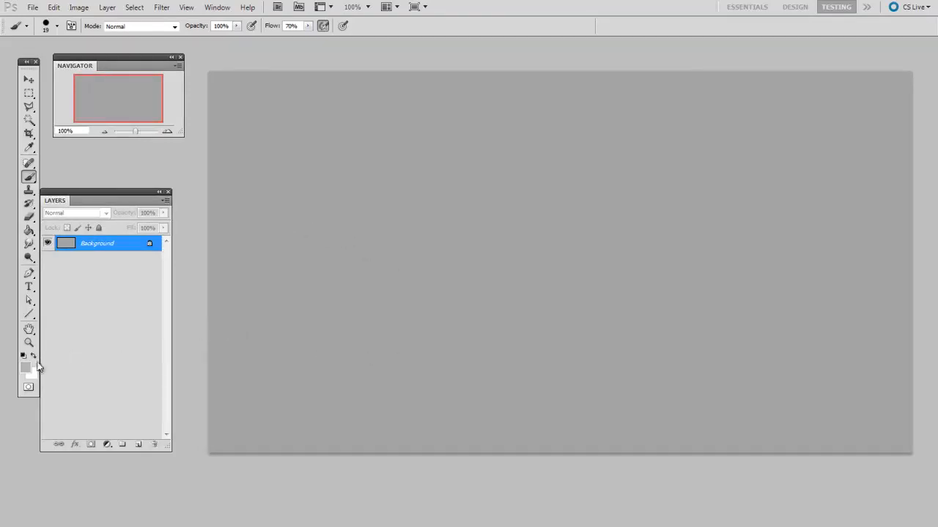
- Set the foreground painting colour to a dark navy blue in the Color Picker
{"action": "left_click", "coordinate": [25, 366]}
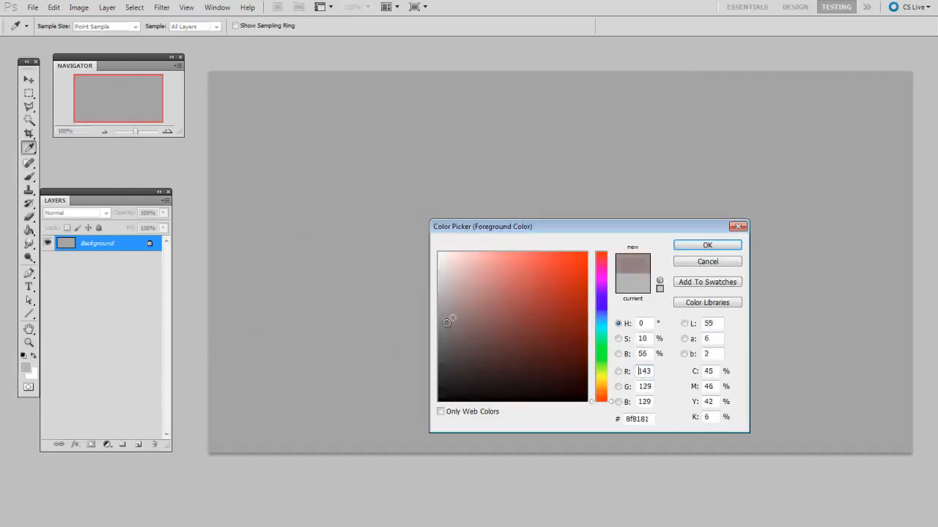
{"action": "left_click", "coordinate": [483, 346]}
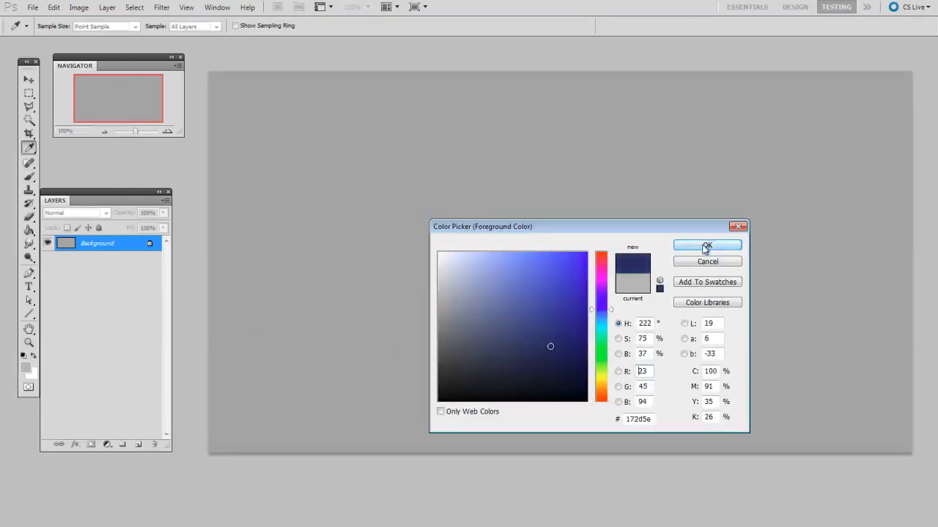
{"action": "left_click", "coordinate": [706, 246]}
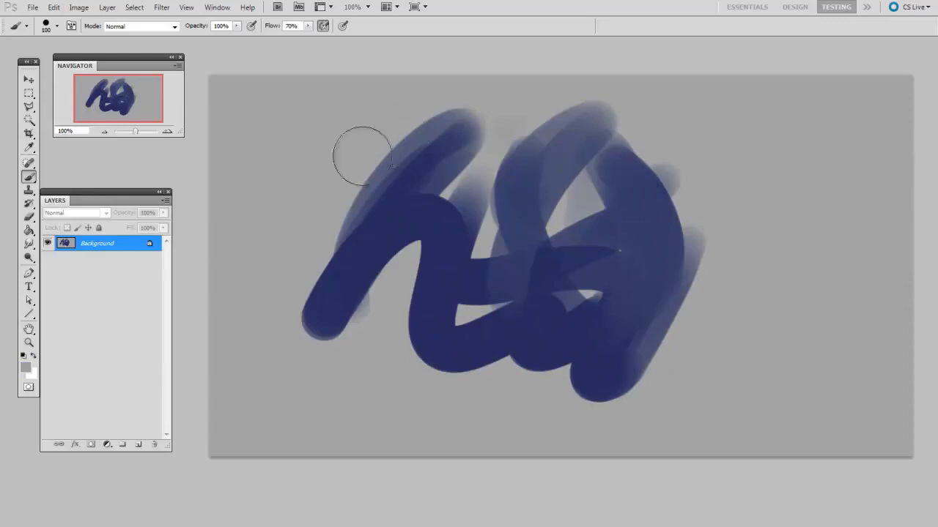
- Paint navy curves, wash pale strokes over them, then paint a large blue-gray central oval
{"action": "left_click_drag", "start_coordinate": [359, 154], "coordinate": [351, 364]}
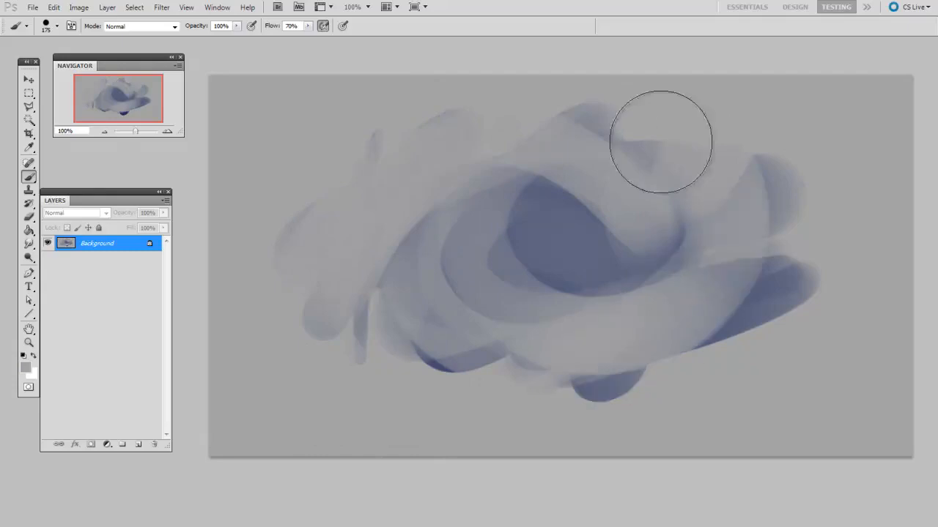
{"action": "left_click_drag", "start_coordinate": [659, 139], "coordinate": [731, 358]}
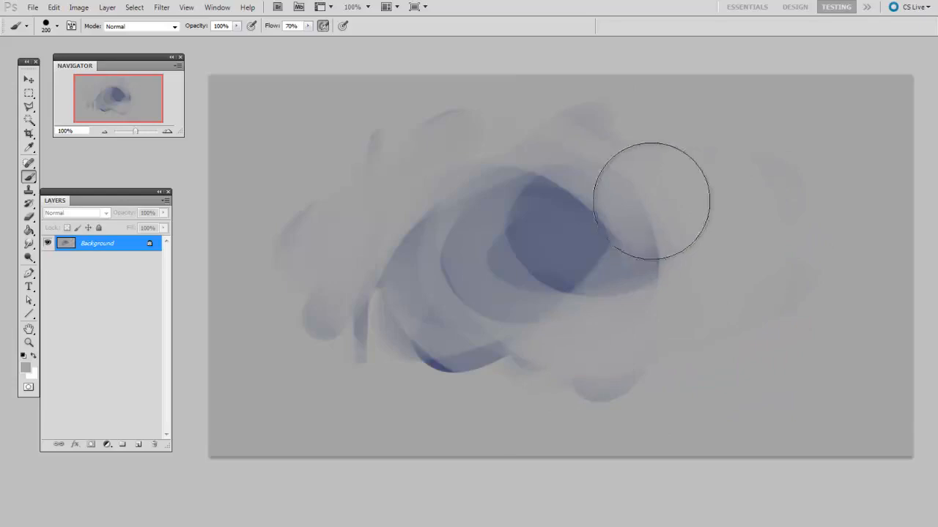
{"action": "left_click_drag", "start_coordinate": [651, 199], "coordinate": [495, 300]}
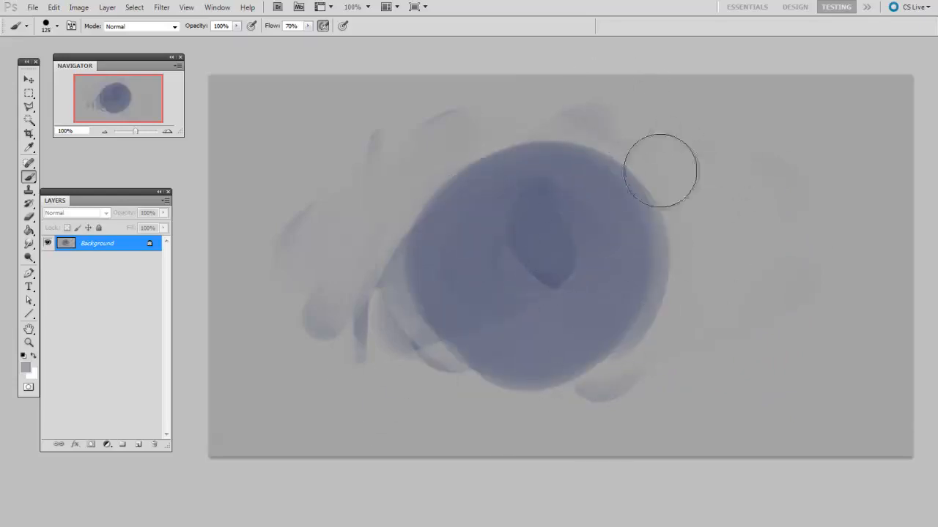
{"action": "left_click_drag", "start_coordinate": [660, 170], "coordinate": [474, 394]}
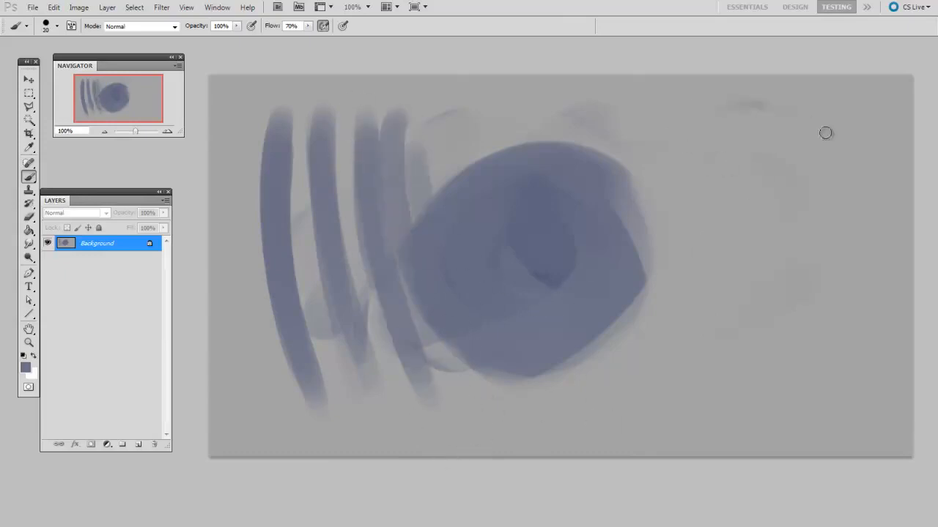
- Paint vertical blue-gray arcs on the left and a column of stacked ovals down the right
{"action": "left_click_drag", "start_coordinate": [827, 132], "coordinate": [739, 168]}
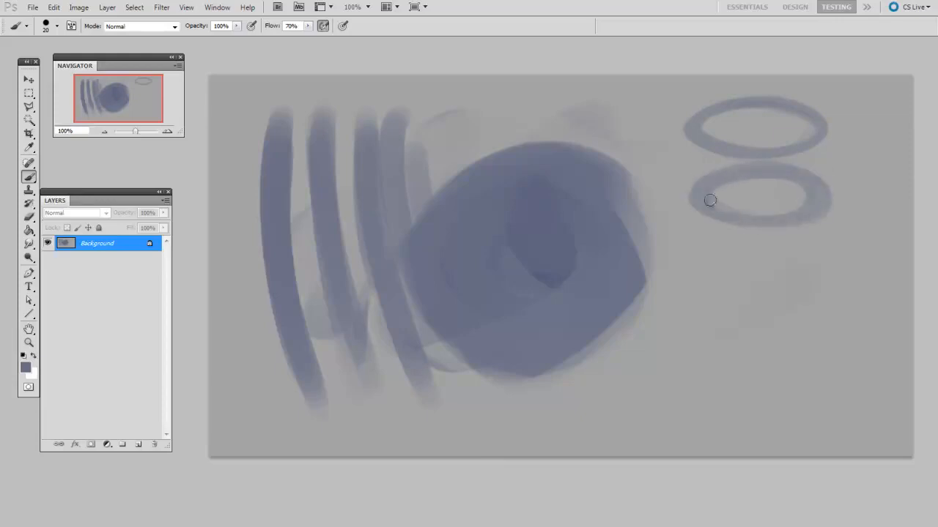
{"action": "left_click_drag", "start_coordinate": [709, 199], "coordinate": [736, 282]}
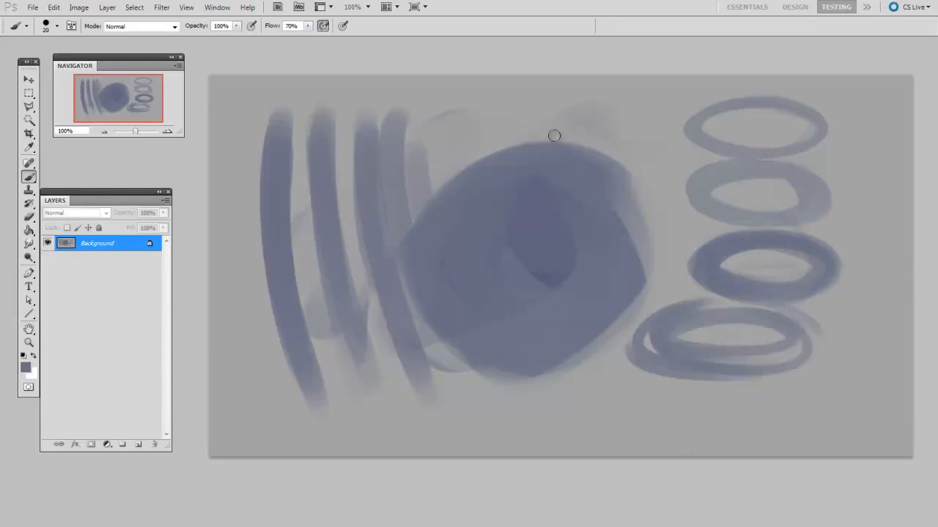
{"action": "left_click_drag", "start_coordinate": [554, 135], "coordinate": [545, 208]}
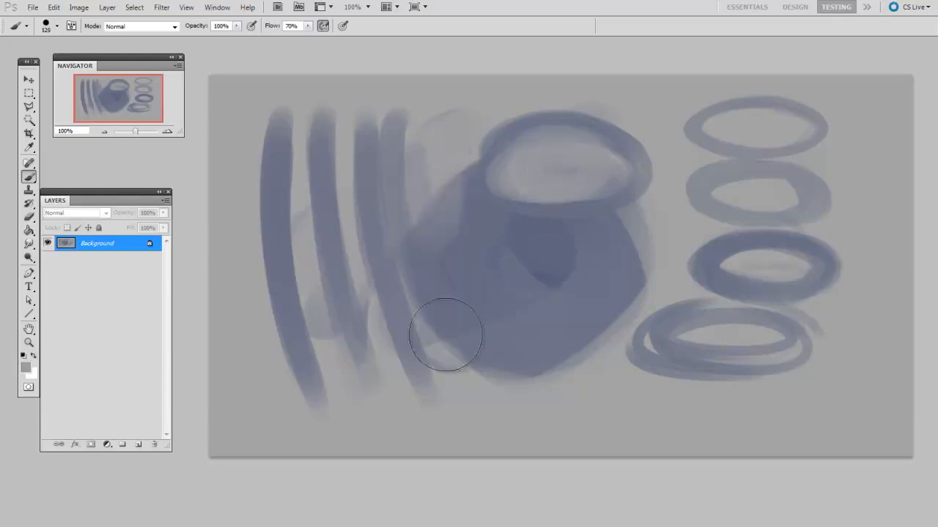
- Paint a dark ring atop the central oval, long bottom strokes and more left-side arcs
{"action": "left_click_drag", "start_coordinate": [445, 334], "coordinate": [531, 322]}
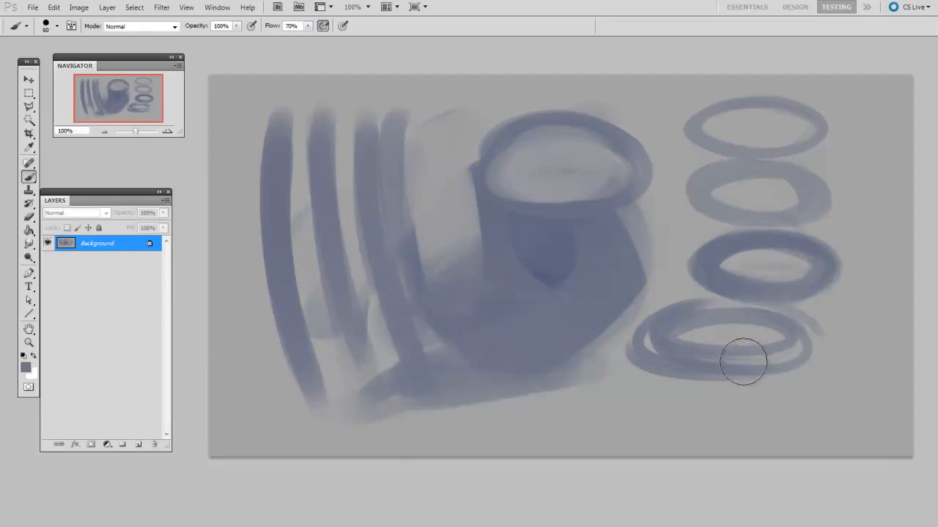
{"action": "left_click_drag", "start_coordinate": [744, 364], "coordinate": [255, 188]}
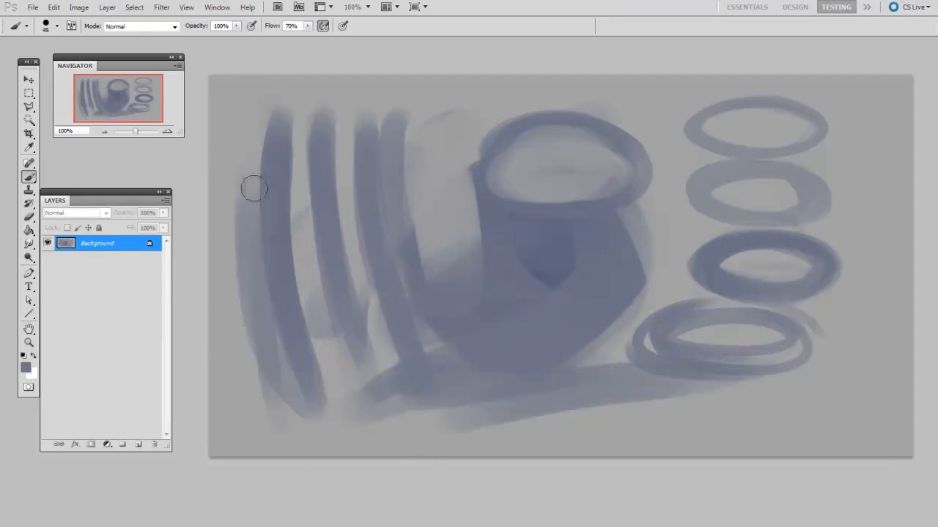
{"action": "left_click_drag", "start_coordinate": [255, 188], "coordinate": [249, 396]}
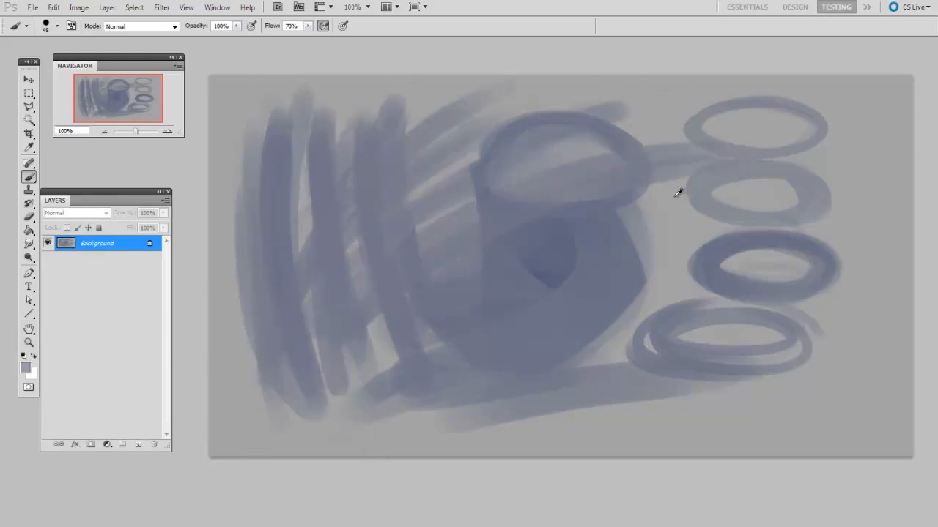
- Wash pale strokes over the arcs and ovals, then set the foreground colour to near-black
{"action": "left_click_drag", "start_coordinate": [681, 190], "coordinate": [286, 402]}
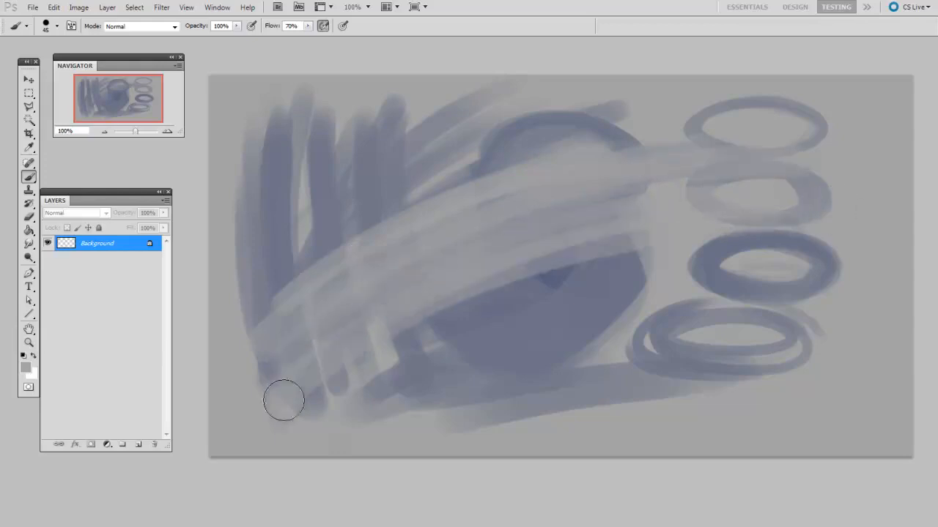
{"action": "left_click_drag", "start_coordinate": [284, 401], "coordinate": [671, 202]}
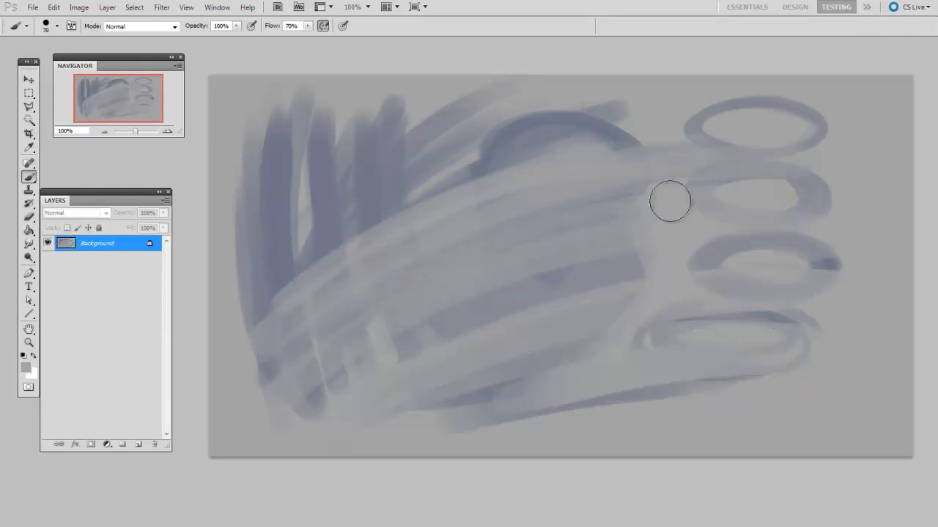
{"action": "left_click_drag", "start_coordinate": [671, 202], "coordinate": [495, 461]}
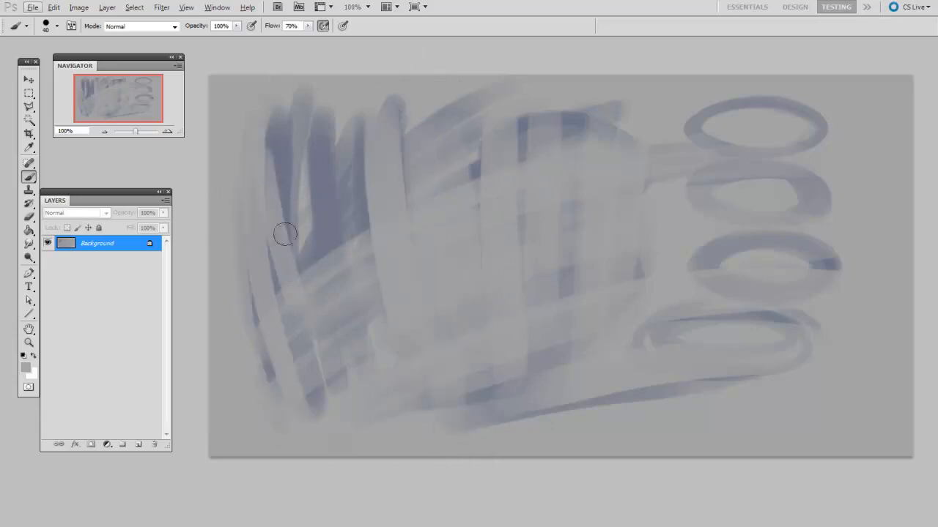
{"action": "left_click", "coordinate": [23, 365]}
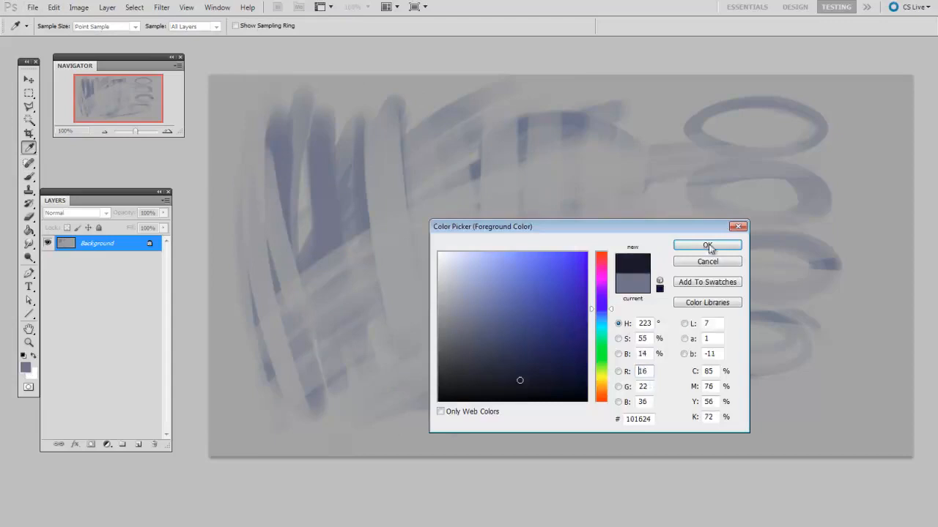
{"action": "left_click", "coordinate": [706, 244]}
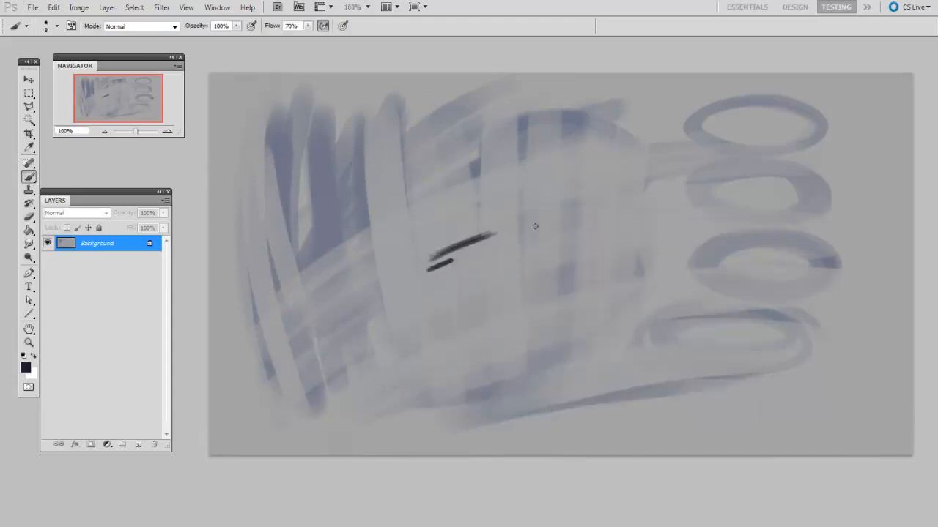
- Paint bold near-black sweeping curves and thick vertical strokes over the pale painting
{"action": "left_click_drag", "start_coordinate": [586, 110], "coordinate": [510, 437]}
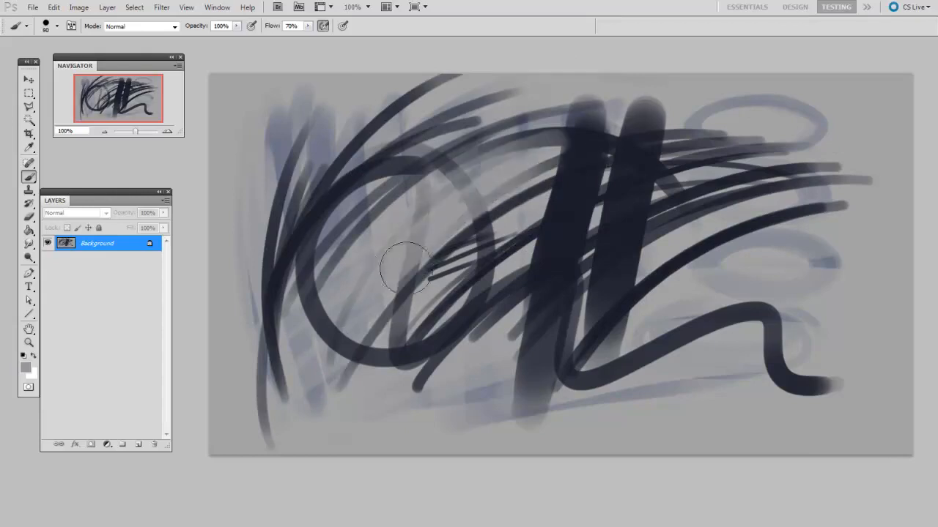
{"action": "left_click_drag", "start_coordinate": [408, 267], "coordinate": [783, 154]}
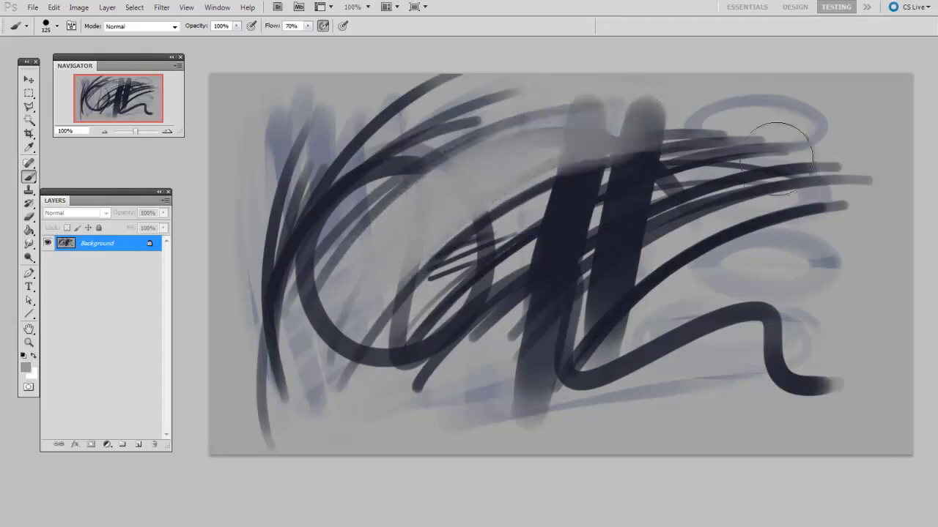